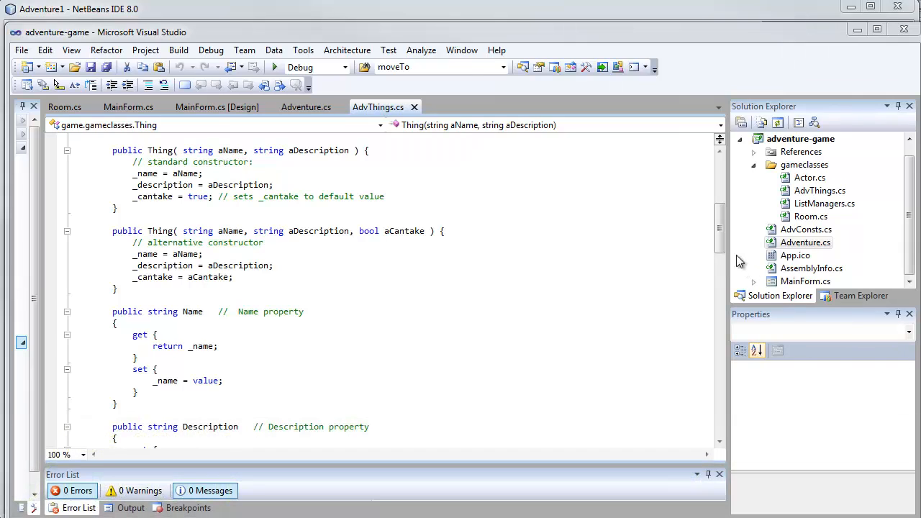
scroll("down", 3)
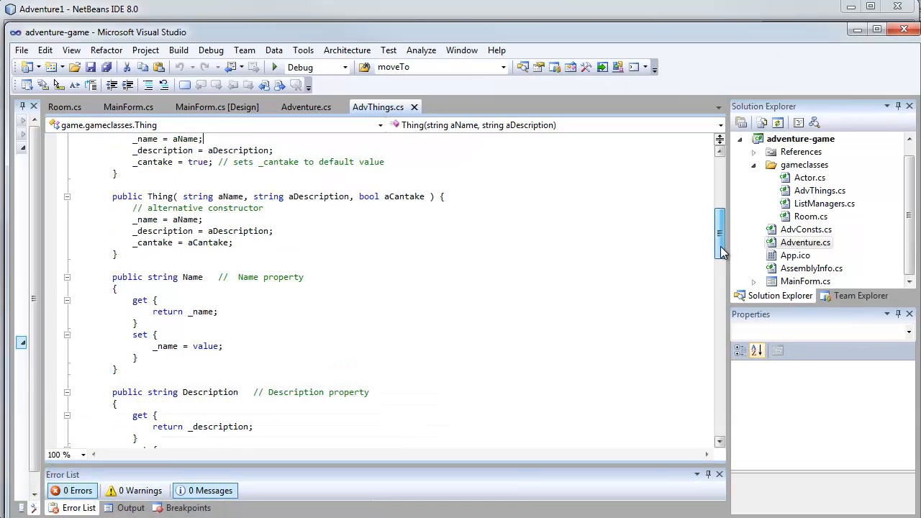